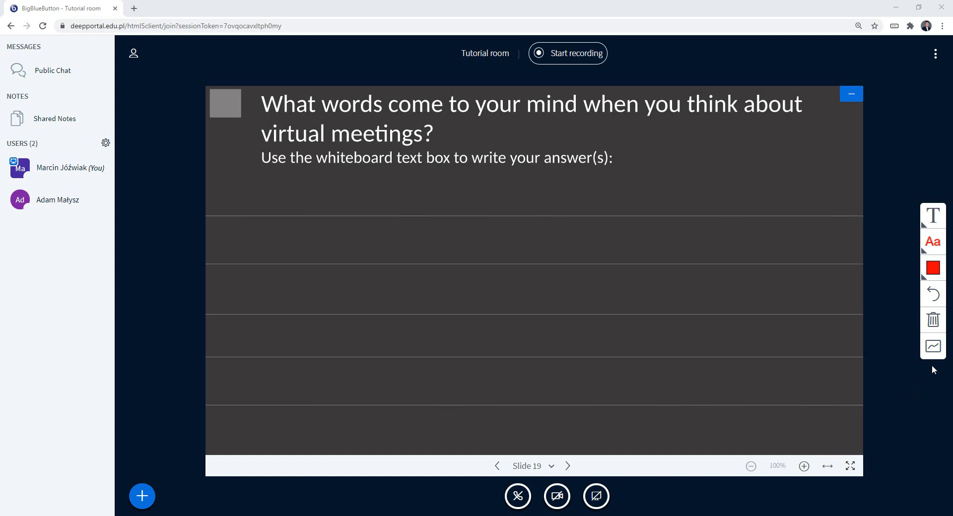
mouse_move(932, 347)
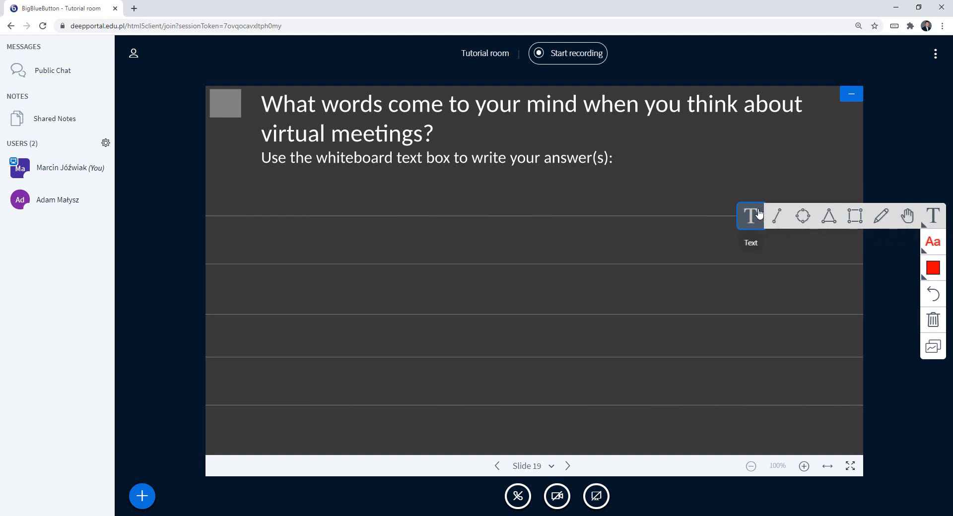
Step: Write 'No travel' in red text at the left end of the first ruled line
left_click(778, 213)
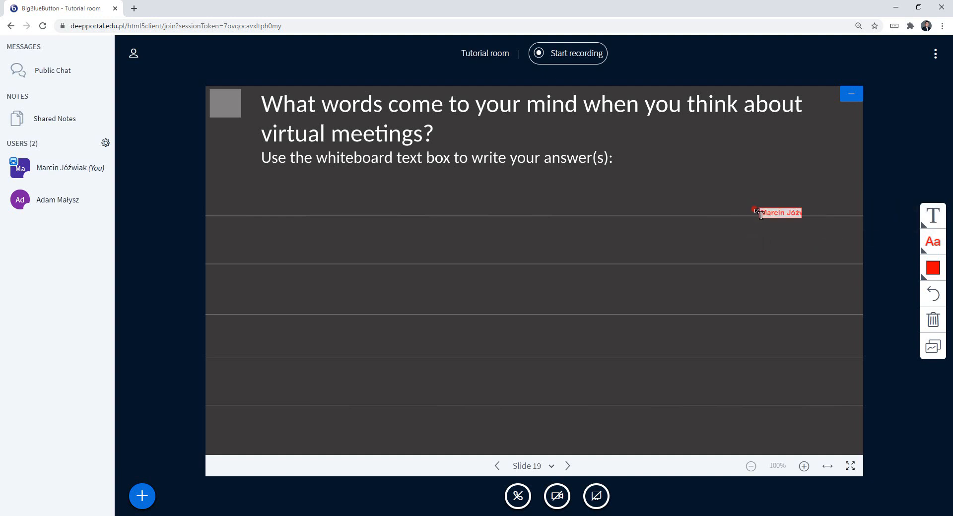
left_click_drag(778, 213, 514, 223)
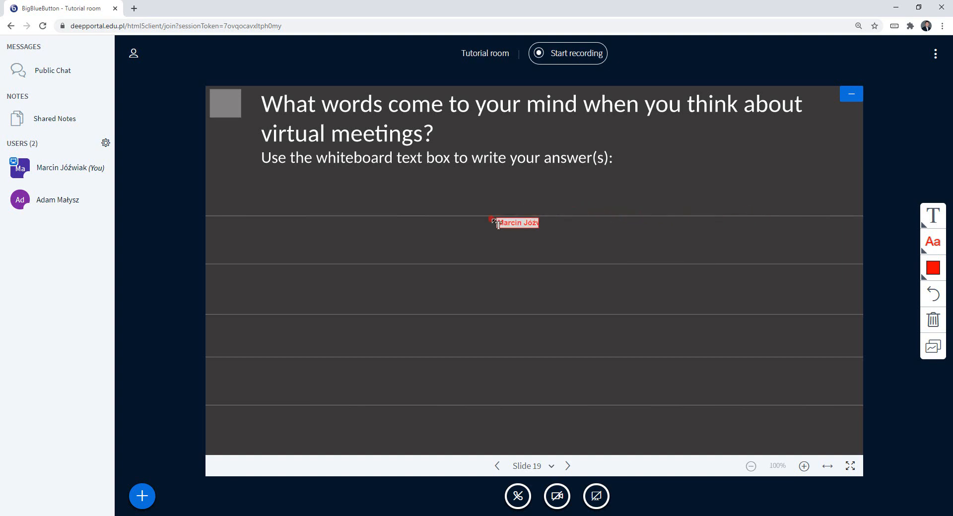
left_click_drag(514, 223, 273, 220)
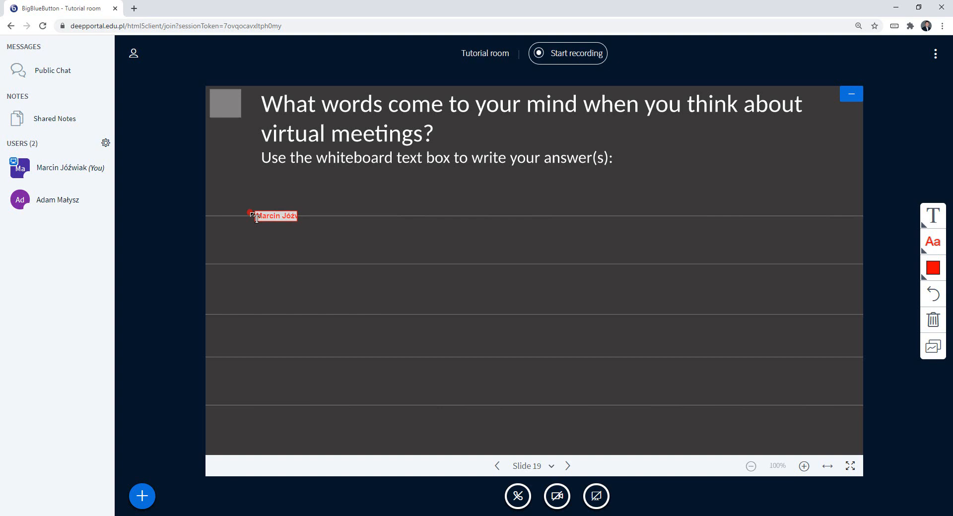
left_click_drag(255, 216, 374, 265)
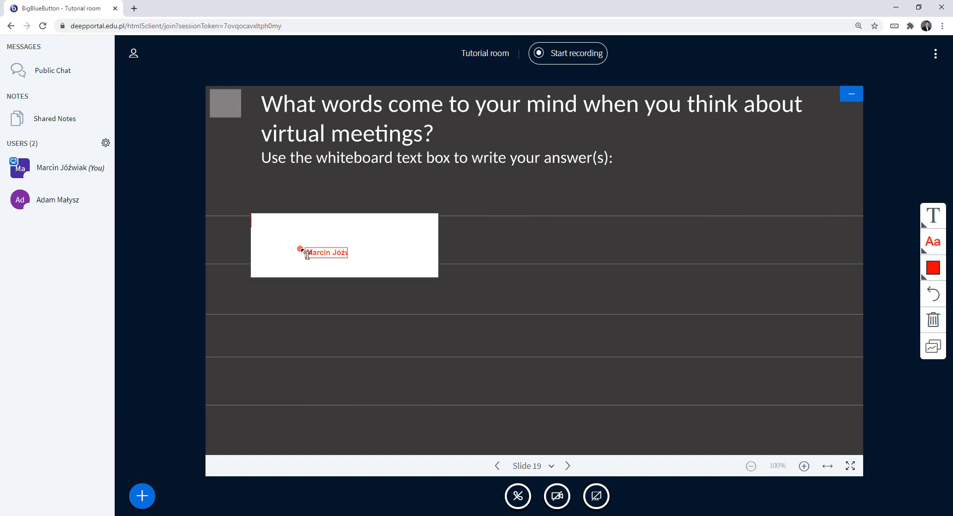
type("No")
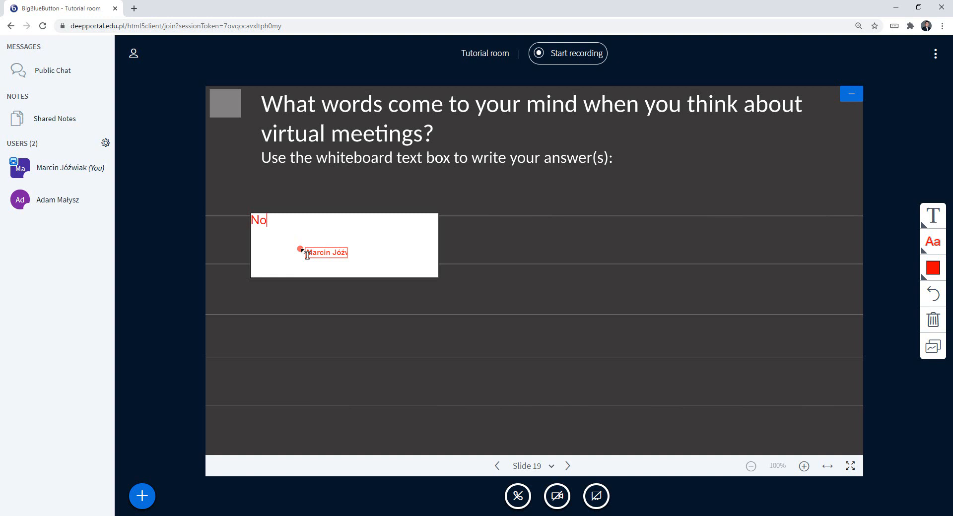
type("travel")
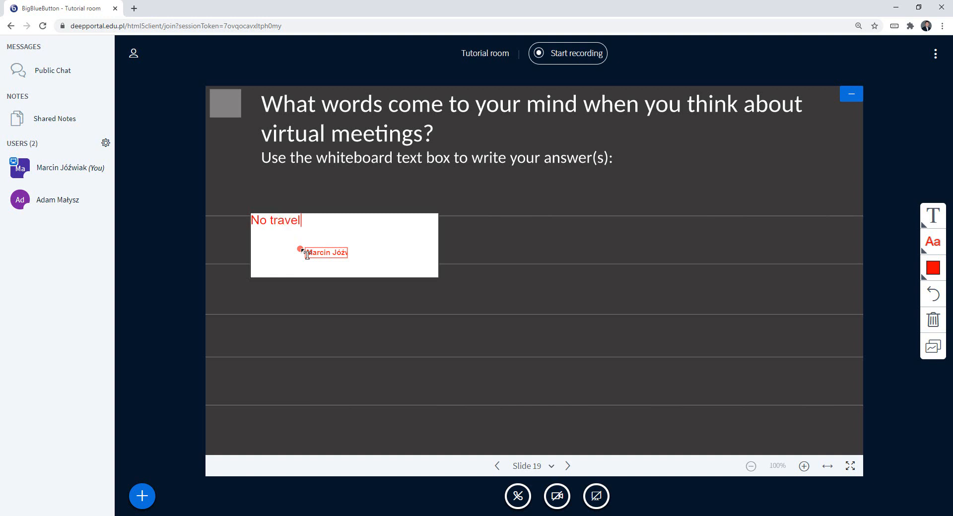
left_click_drag(327, 252, 503, 254)
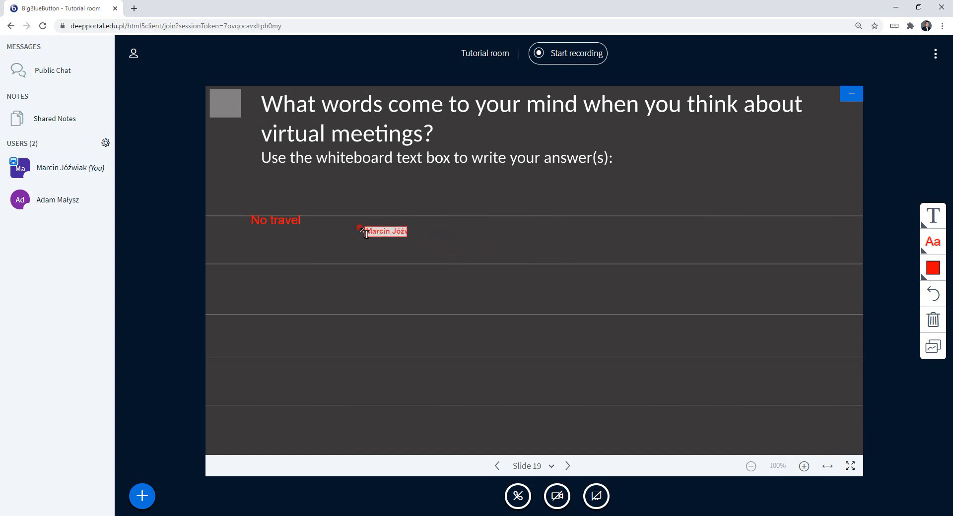
Step: Add 'Fun' in size-36 magenta text in a box at the lower right
left_click_drag(383, 231, 696, 319)
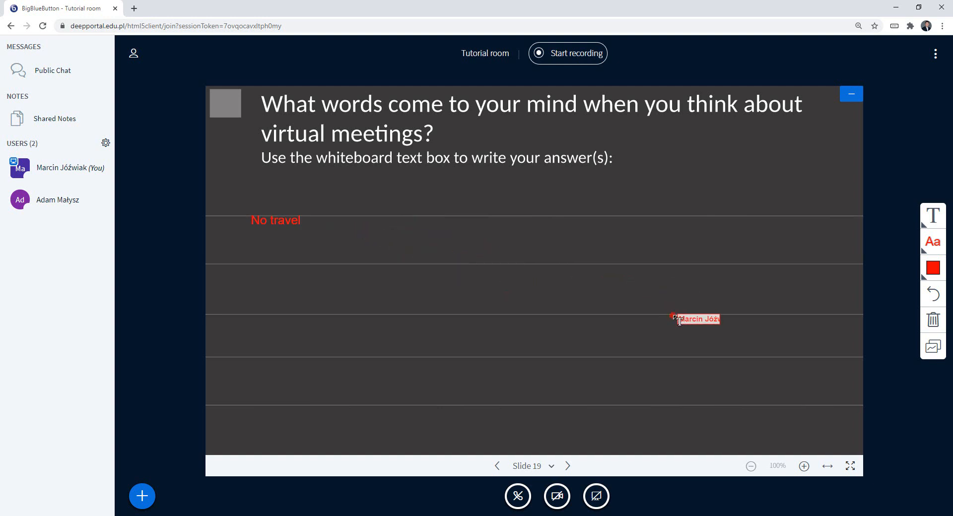
left_click_drag(696, 319, 653, 316)
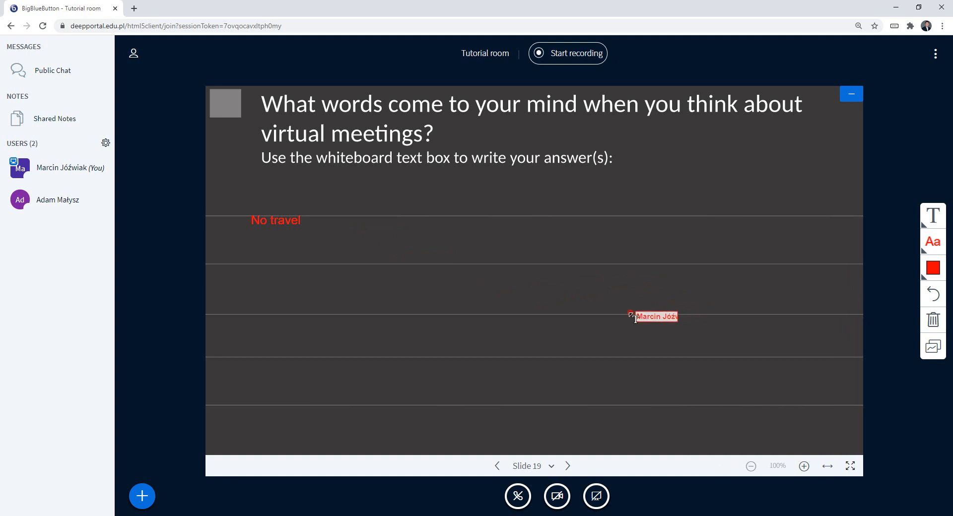
left_click_drag(632, 316, 797, 398)
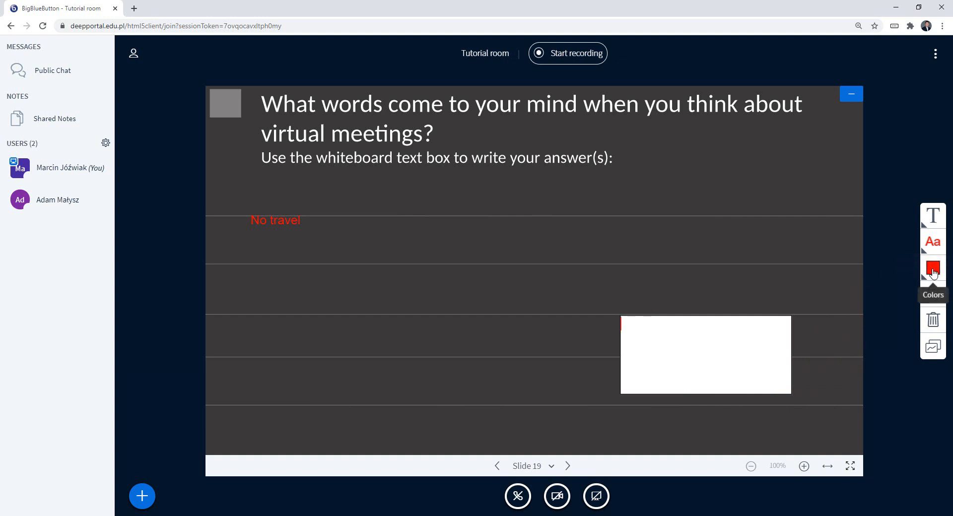
left_click(932, 242)
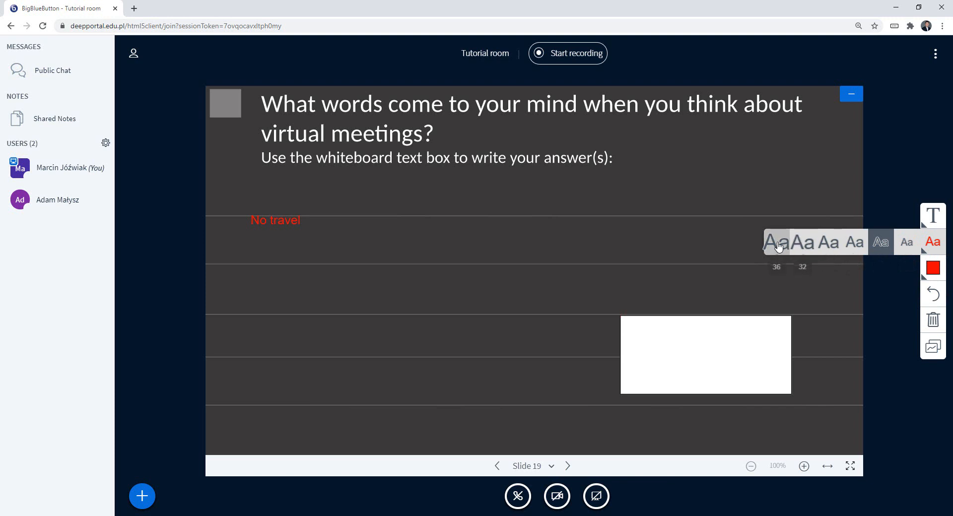
left_click(932, 268)
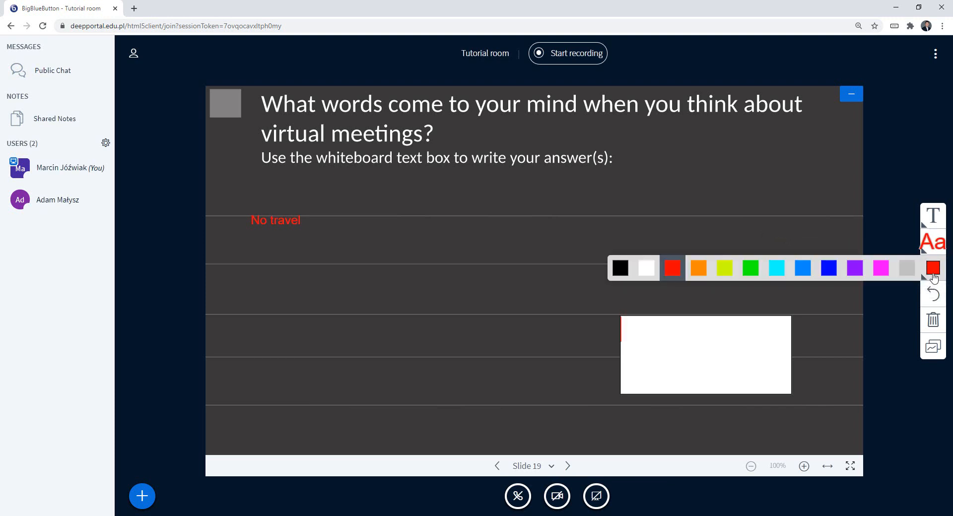
mouse_move(881, 267)
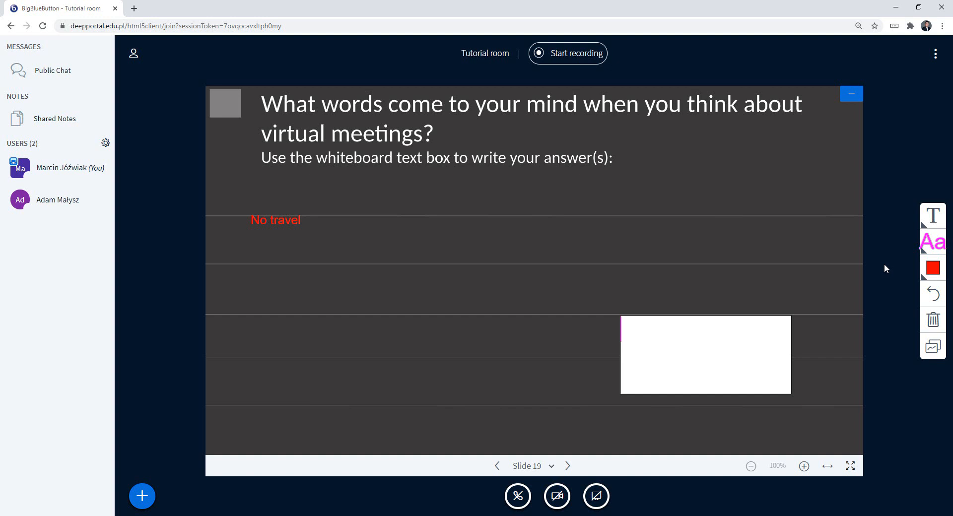
type("Fun")
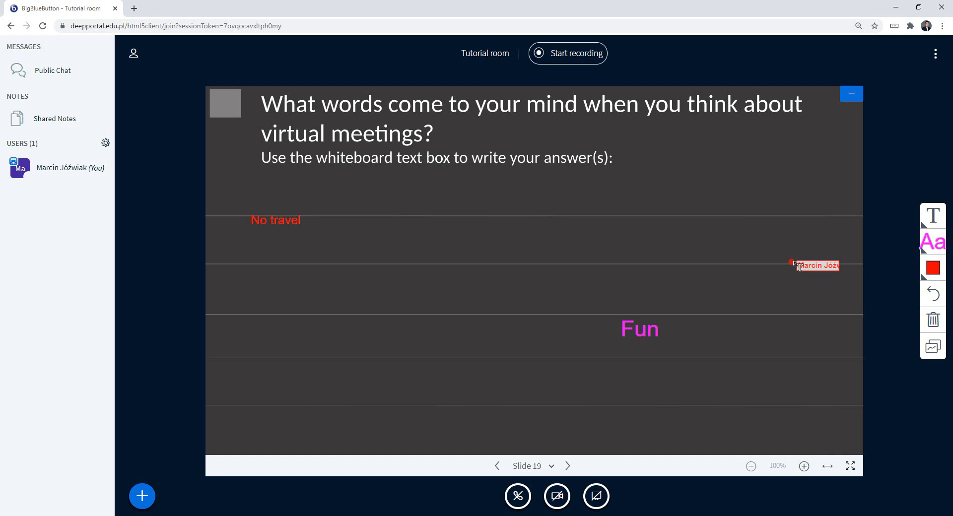
mouse_move(932, 215)
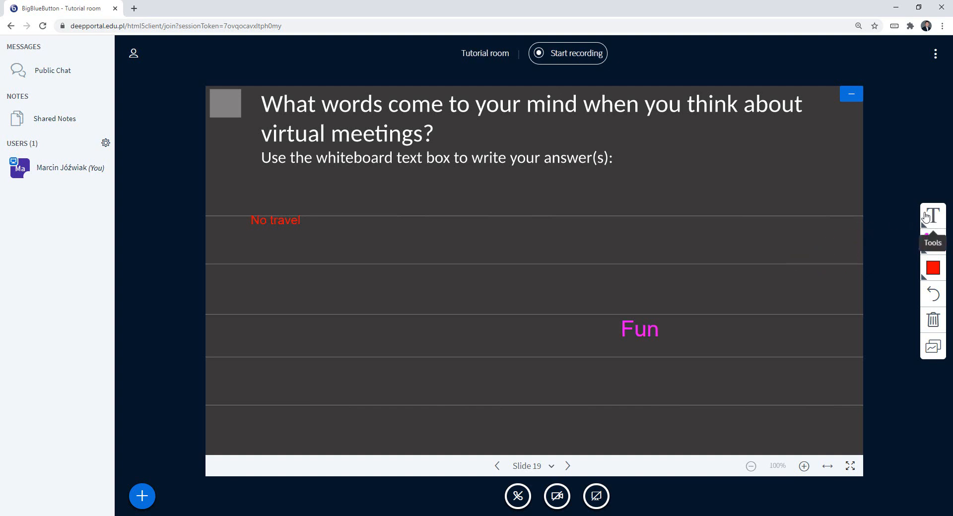
Step: Draw a magenta triangle at the slide's right, then choose thicker lines and cyan colour
left_click(932, 216)
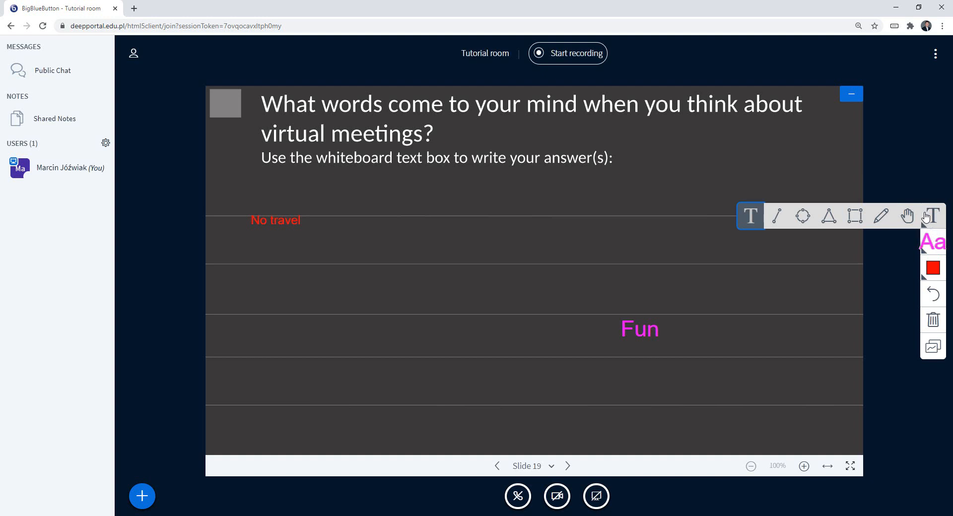
mouse_move(855, 216)
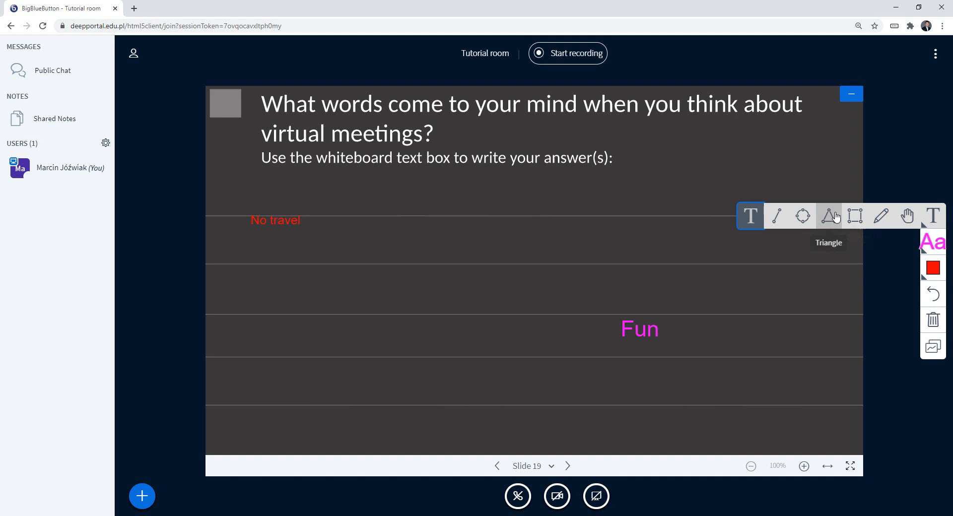
left_click(829, 216)
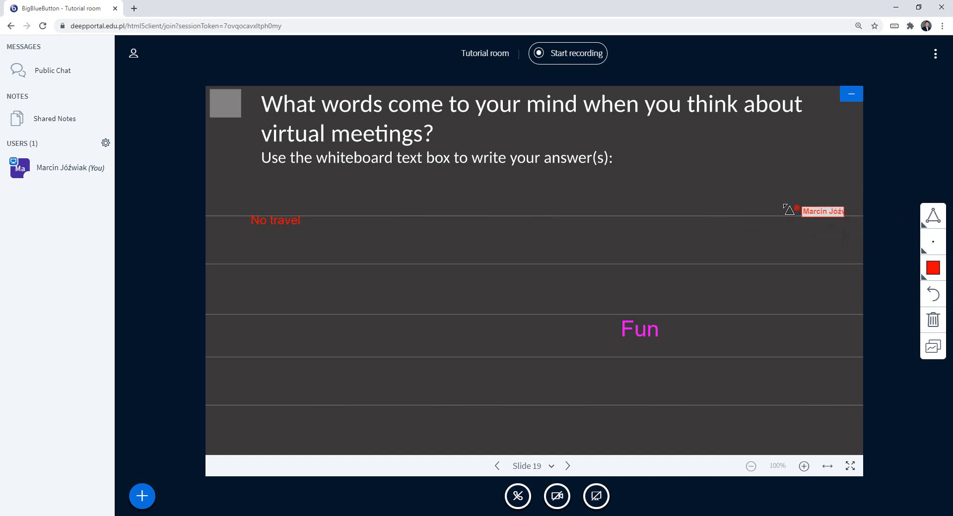
mouse_move(741, 201)
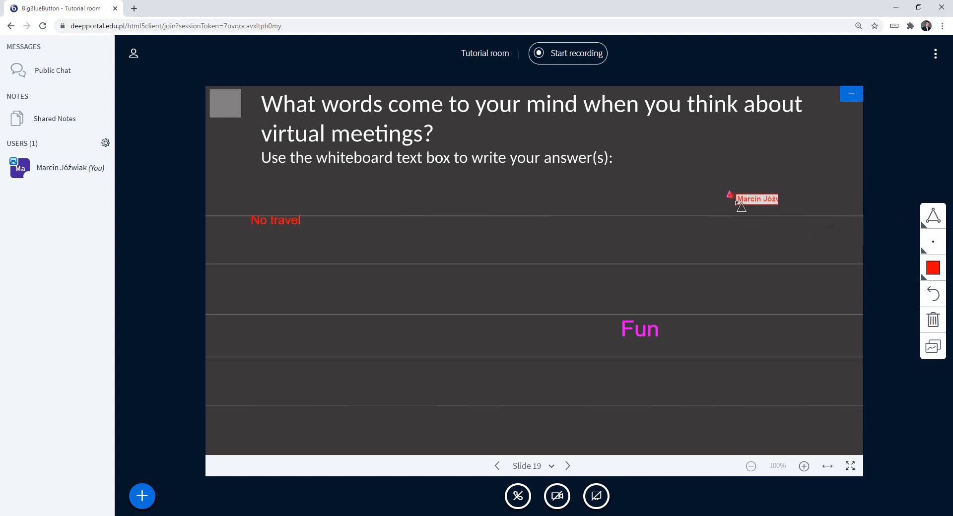
left_click_drag(759, 194, 798, 266)
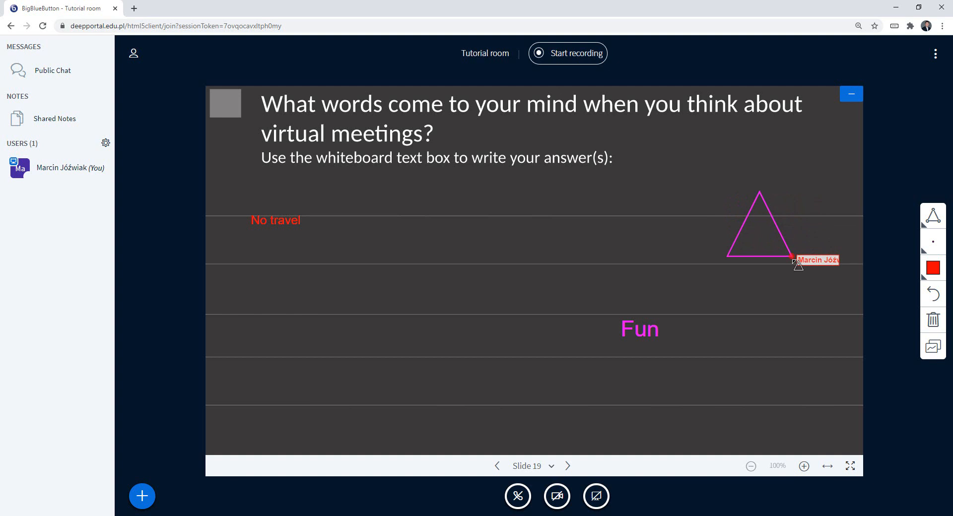
mouse_move(934, 242)
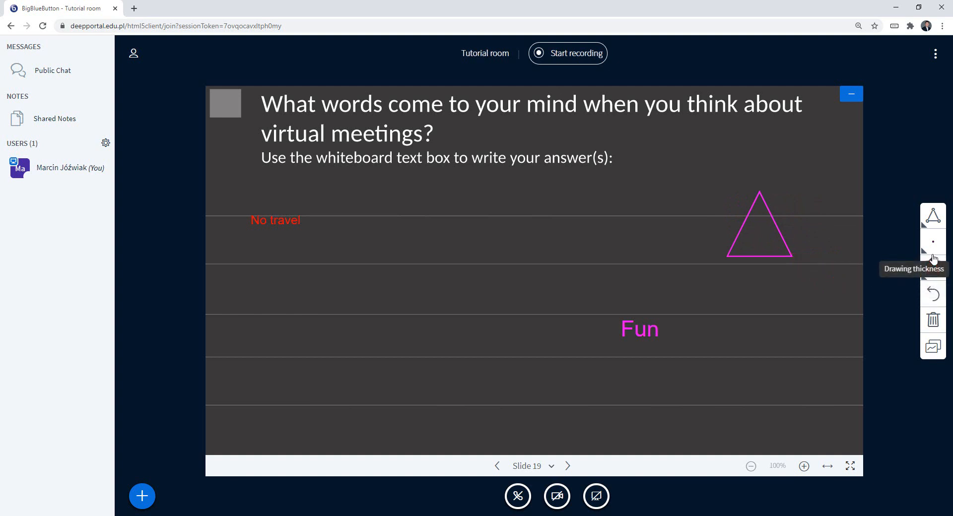
left_click(932, 243)
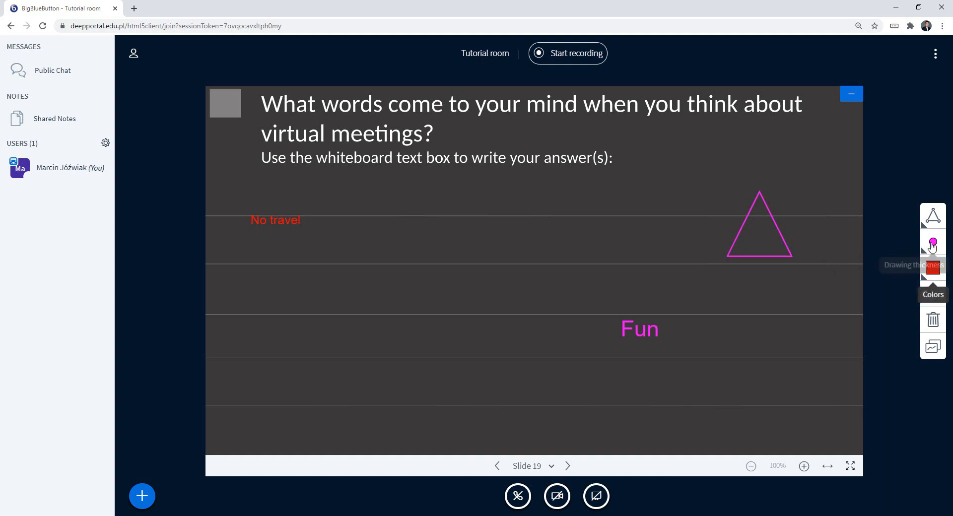
left_click(932, 243)
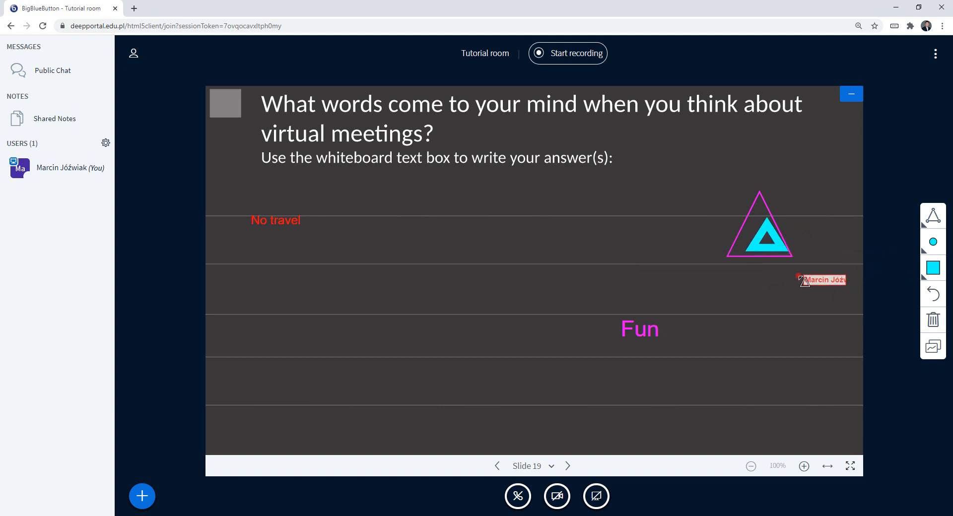
mouse_move(932, 217)
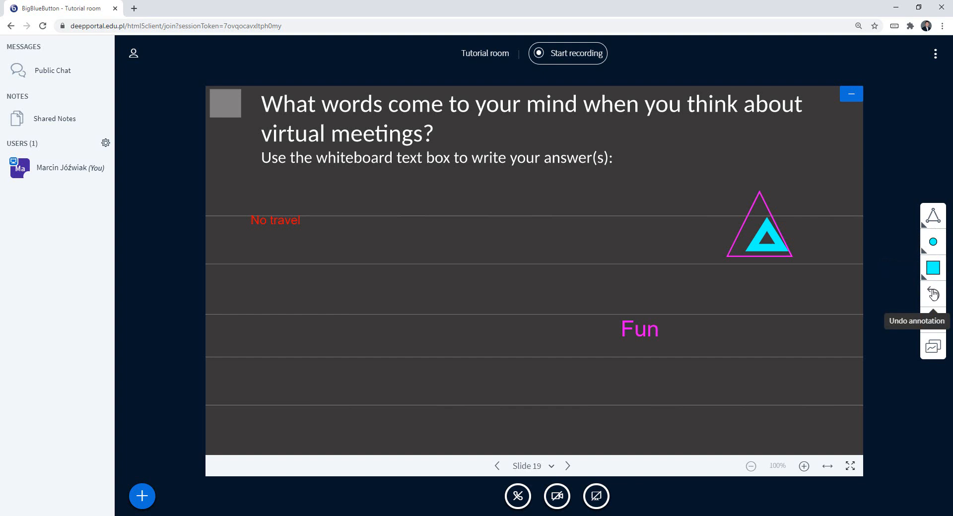
Step: Undo the cyan triangle, then clear every annotation from slide 19
left_click(932, 293)
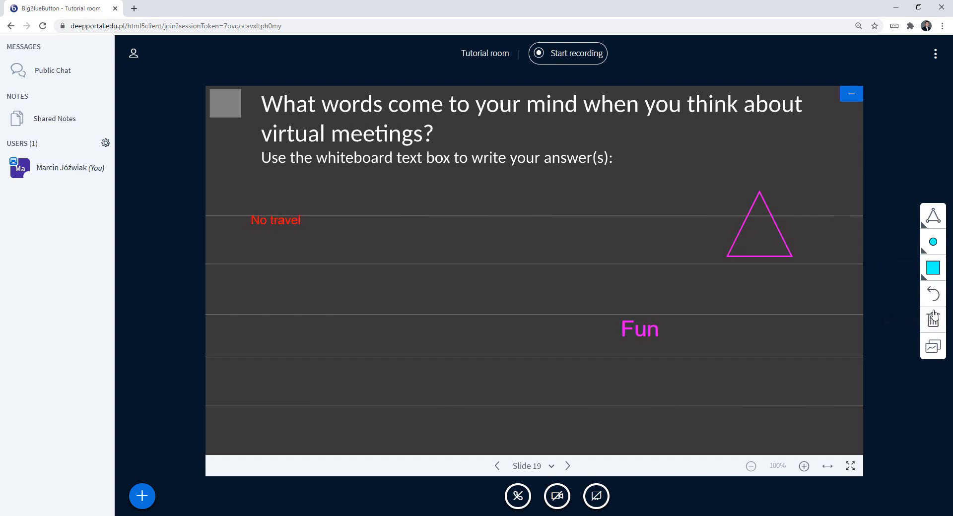
mouse_move(933, 321)
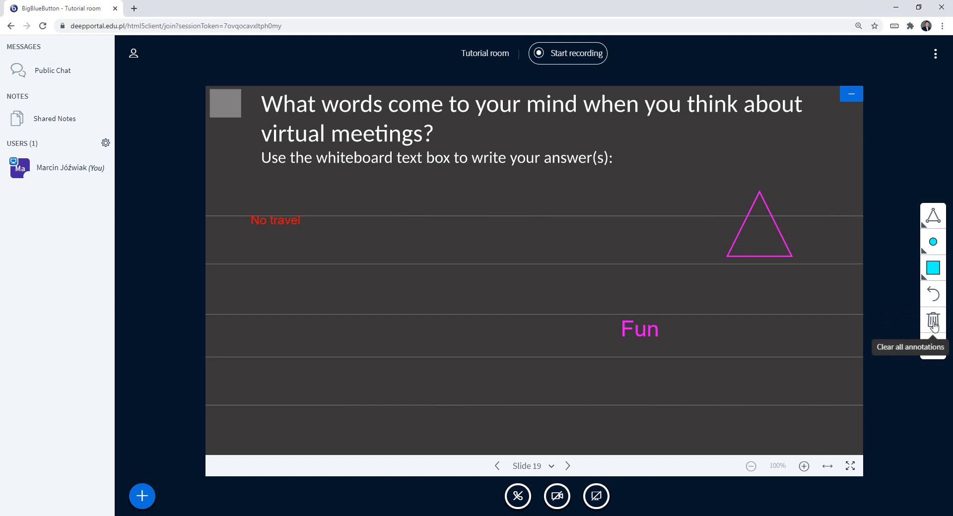
left_click(933, 320)
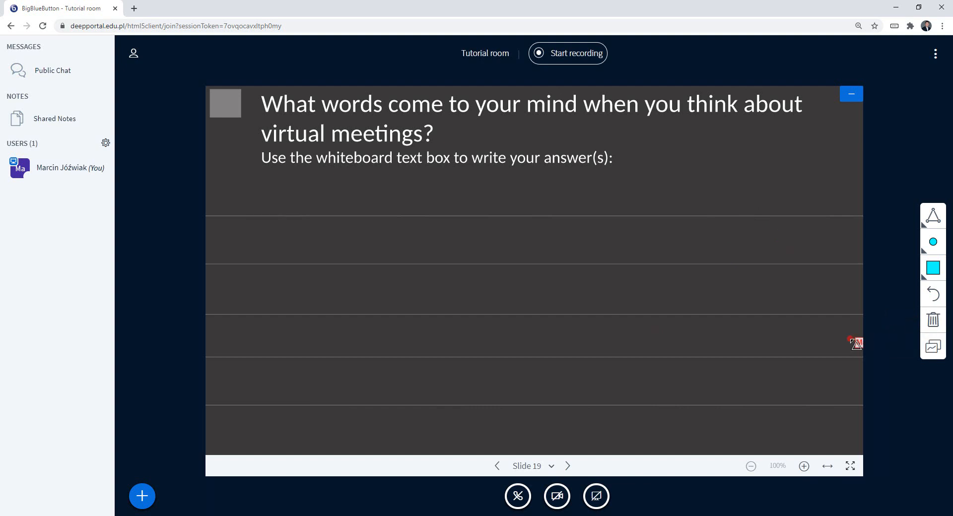